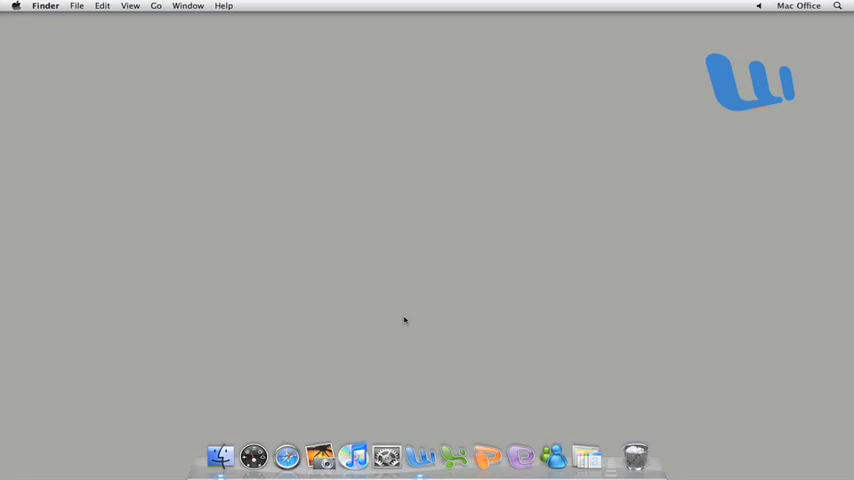
{"action": "mouse_move", "coordinate": [422, 453]}
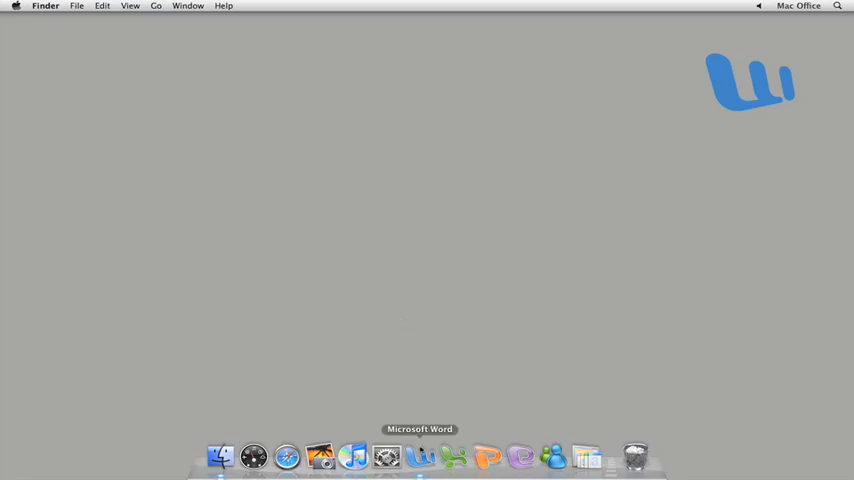
Launch Microsoft Word from the Dock to get the blank Document1
{"action": "left_click", "coordinate": [423, 454]}
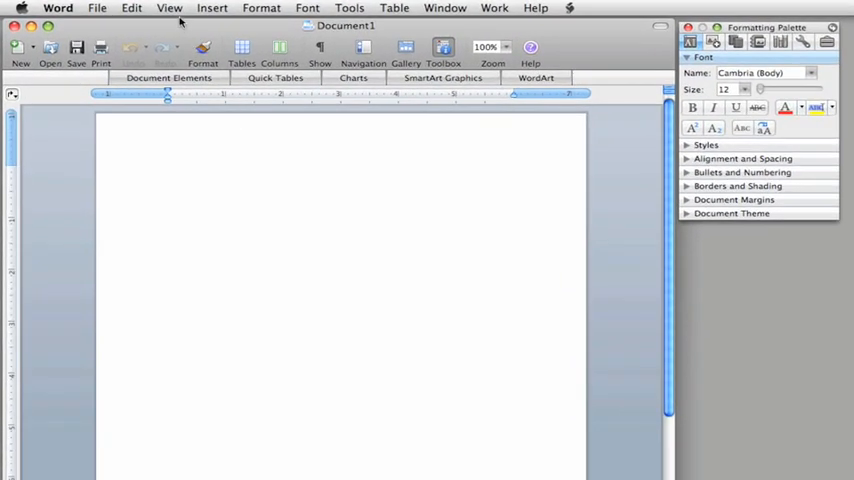
Switch Document1 to Publishing Layout view and dismiss the welcome message
{"action": "left_click", "coordinate": [159, 8]}
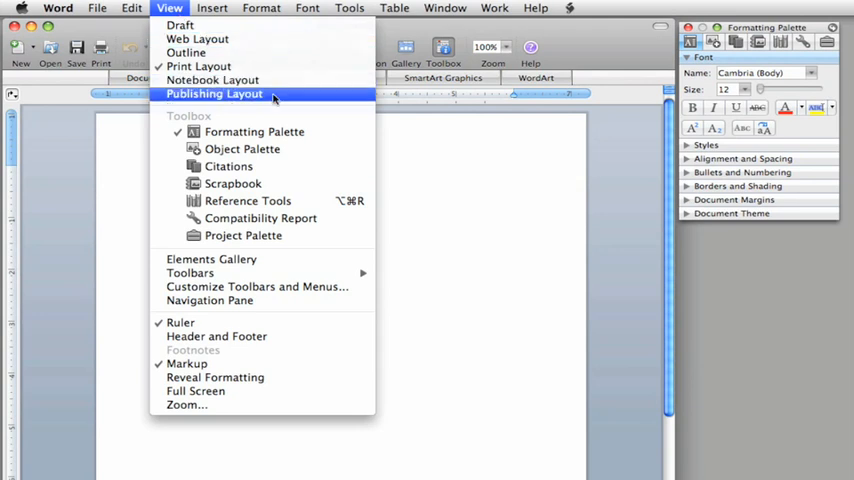
{"action": "left_click", "coordinate": [213, 95]}
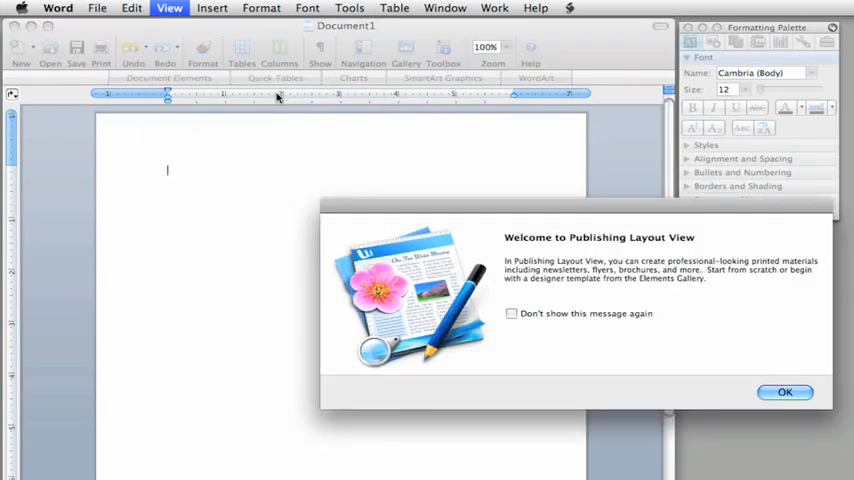
{"action": "left_click", "coordinate": [792, 391]}
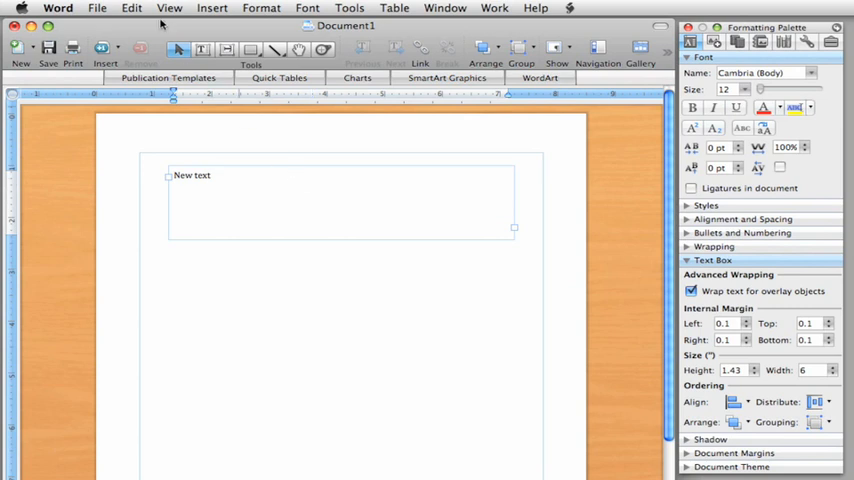
Paste Lorem ipsum text into the text box and resize it into a narrow left column
{"action": "left_click", "coordinate": [131, 8]}
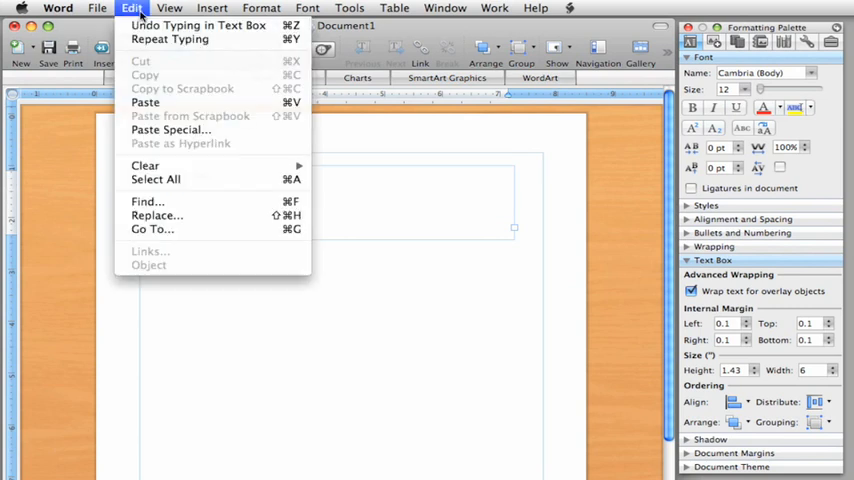
{"action": "left_click", "coordinate": [158, 103]}
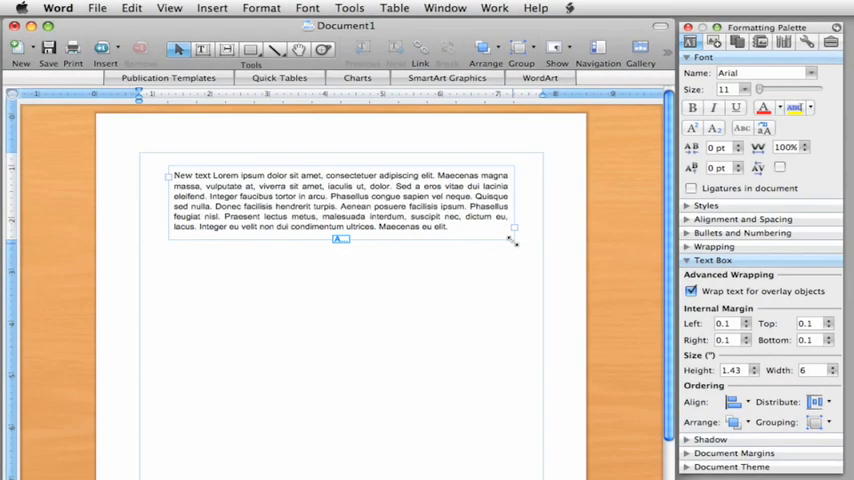
{"action": "left_click_drag", "start_coordinate": [513, 240], "coordinate": [507, 248]}
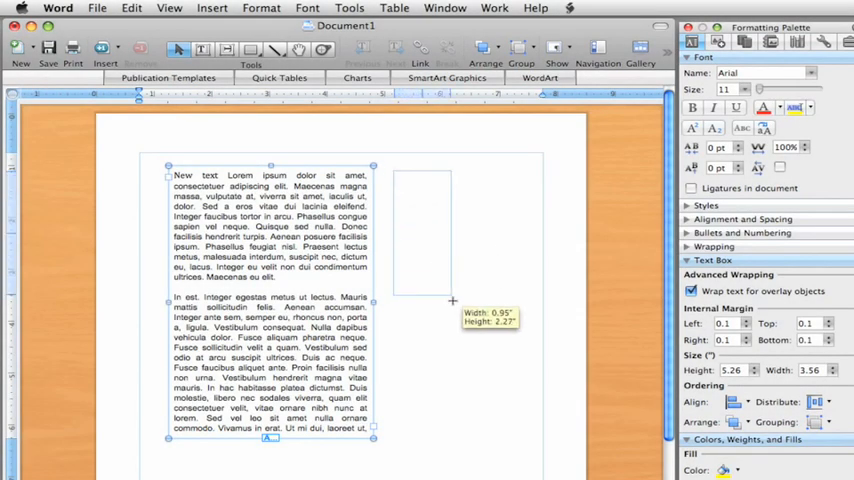
Draw a second text box to the right so the overflow text continues there
{"action": "left_click_drag", "start_coordinate": [453, 300], "coordinate": [529, 439]}
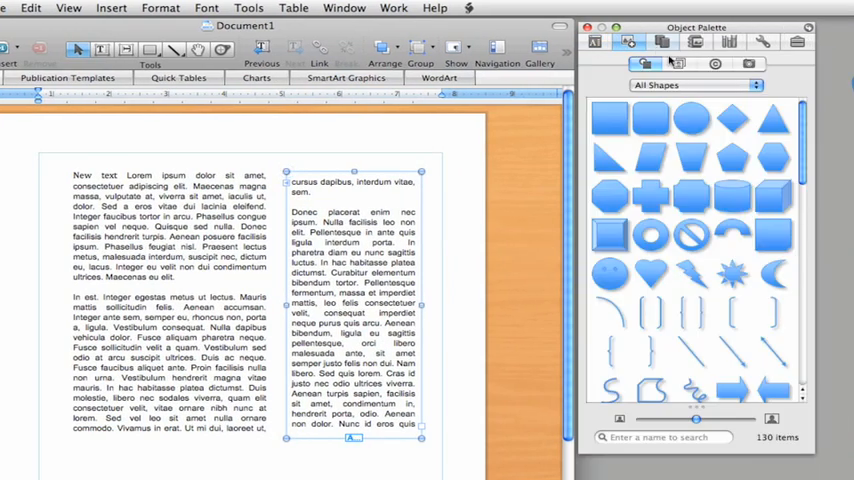
Insert the rabbit clip art between the columns and open its text wrapping options
{"action": "left_click", "coordinate": [666, 64]}
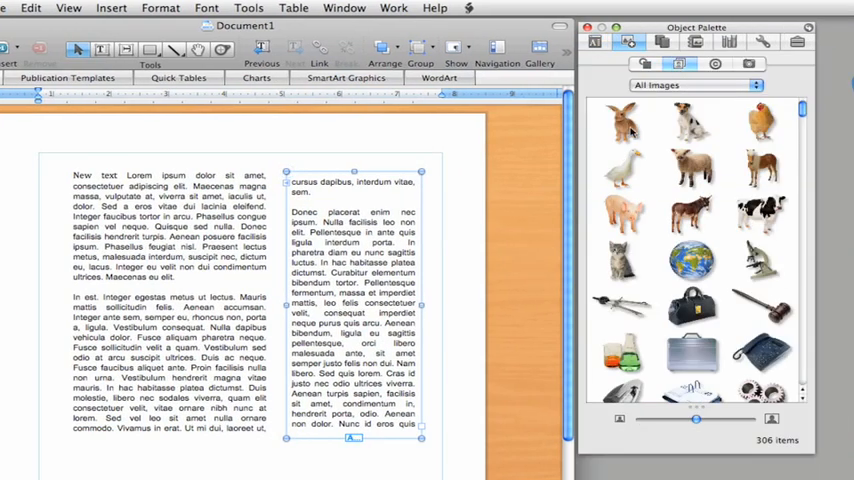
{"action": "left_click", "coordinate": [625, 124]}
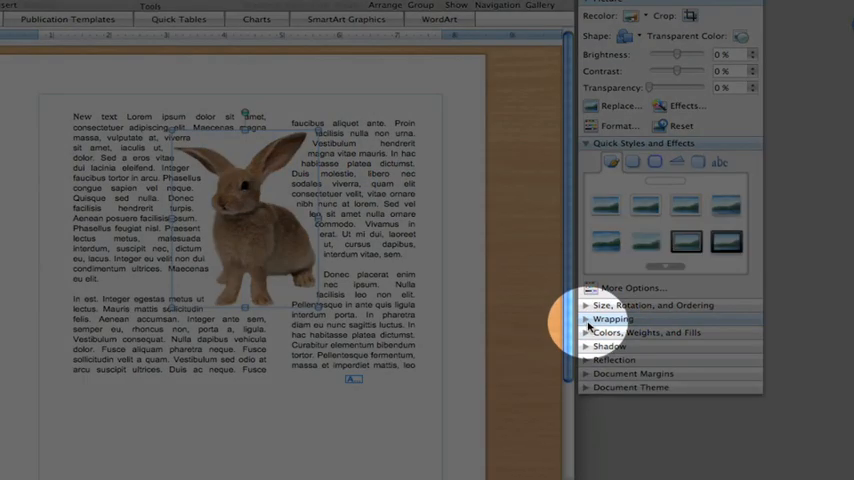
{"action": "left_click", "coordinate": [612, 319]}
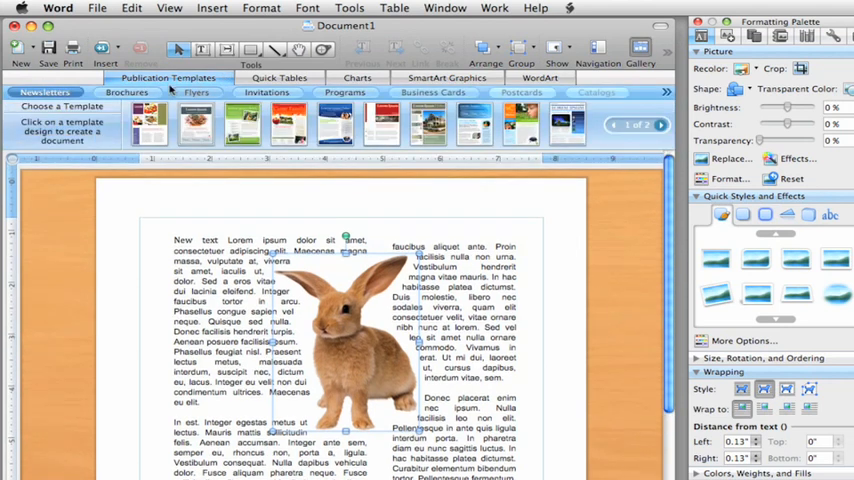
Browse Flyers, Invitations and Brochures publication templates to open a photo-topped brochure
{"action": "left_click", "coordinate": [184, 92]}
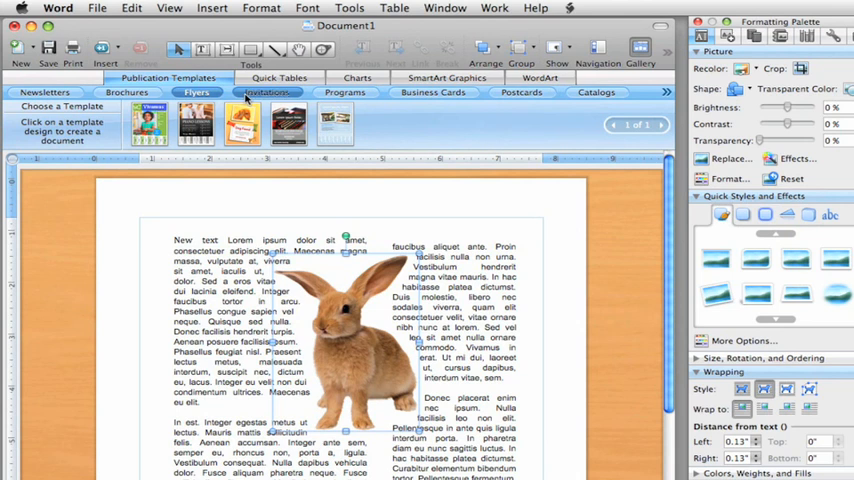
{"action": "left_click", "coordinate": [140, 93]}
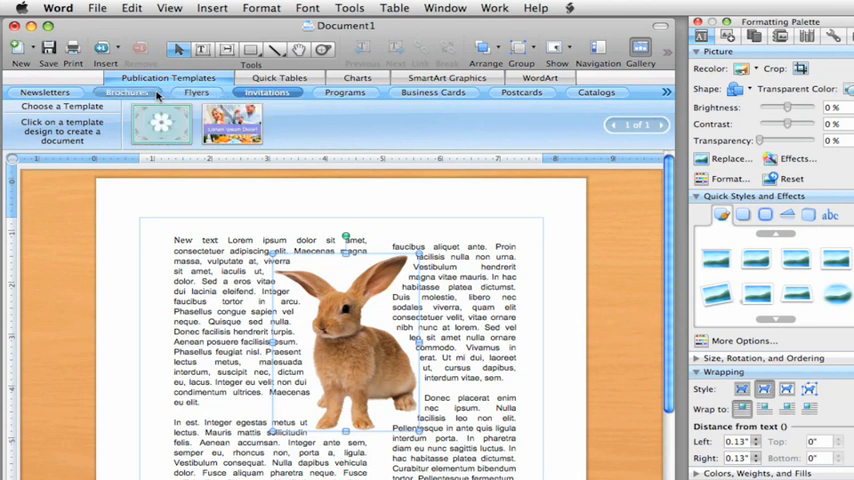
{"action": "left_click", "coordinate": [660, 124]}
{"action": "type", "text": "F"}
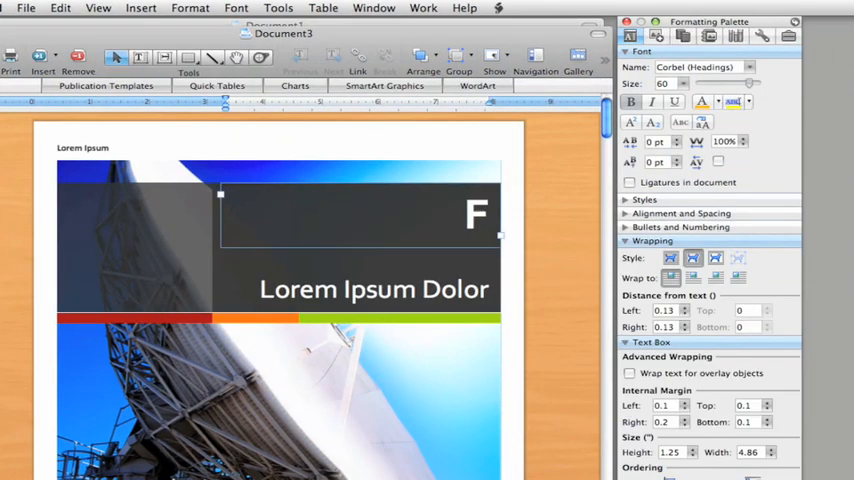
Type the 'Fourth Coffee' headline and 'Organic & Shade Grown' subheading
{"action": "type", "text": "ourth Coffee"}
{"action": "left_click", "coordinate": [356, 288]}
{"action": "type", "text": "Organic & Shade Grown"}
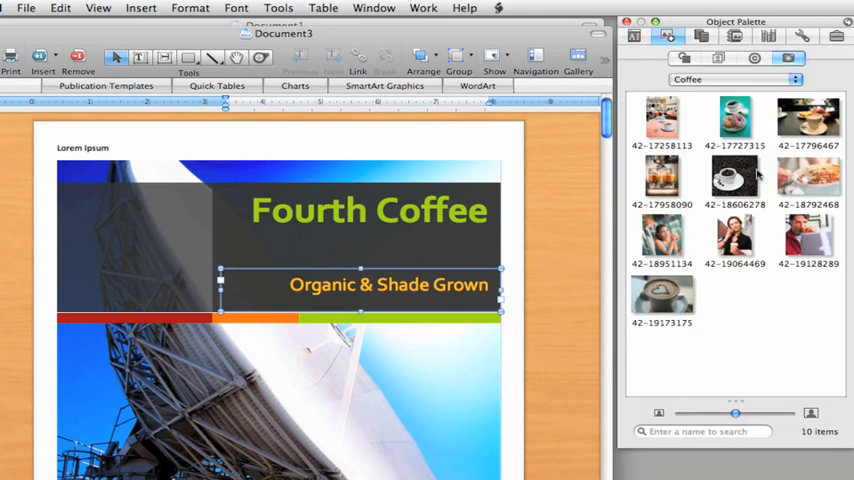
Replace the cover photo with the coffee cup on beans and scroll to its picture styles
{"action": "left_click", "coordinate": [734, 178]}
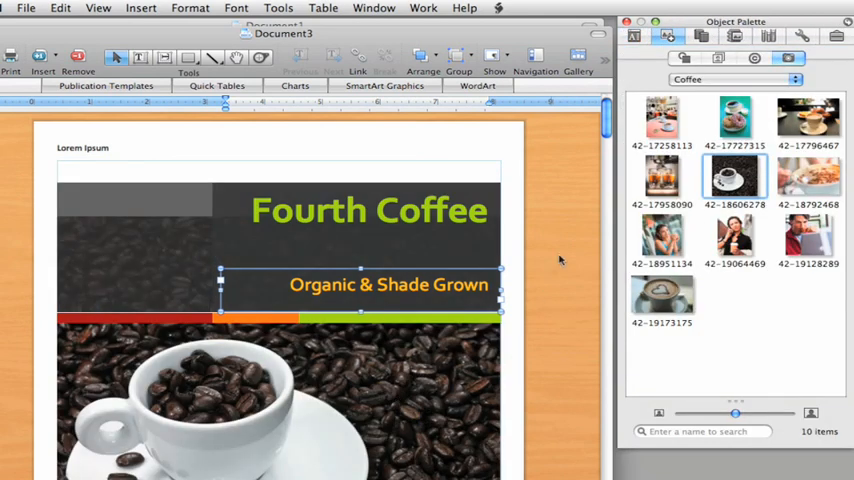
{"action": "scroll", "scroll_direction": "down", "scroll_amount": 3}
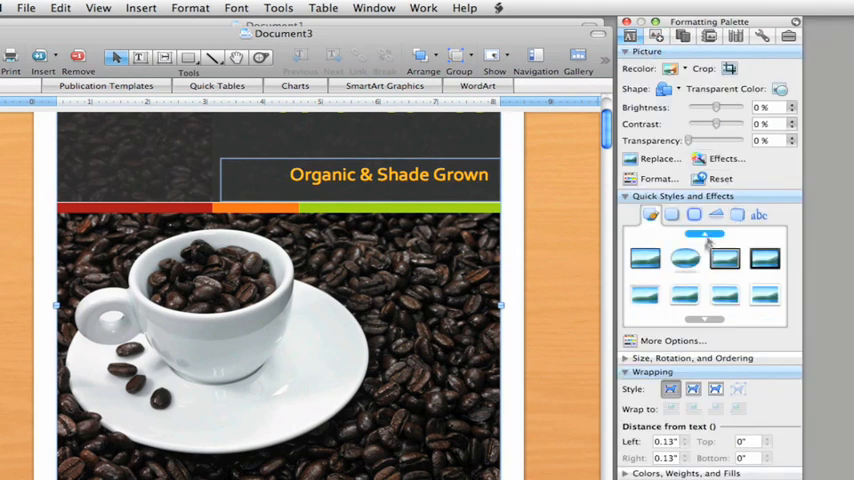
Apply an oval soft-edge Quick Style to the coffee photo
{"action": "left_click", "coordinate": [759, 293]}
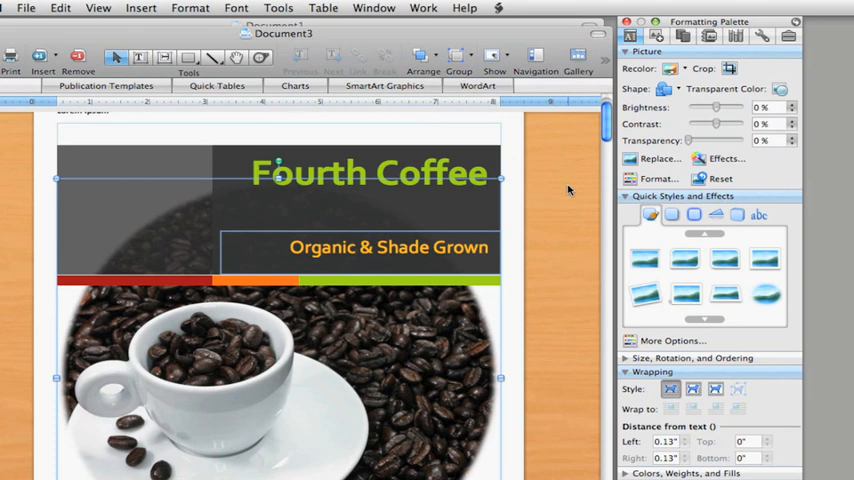
{"action": "mouse_move", "coordinate": [396, 130]}
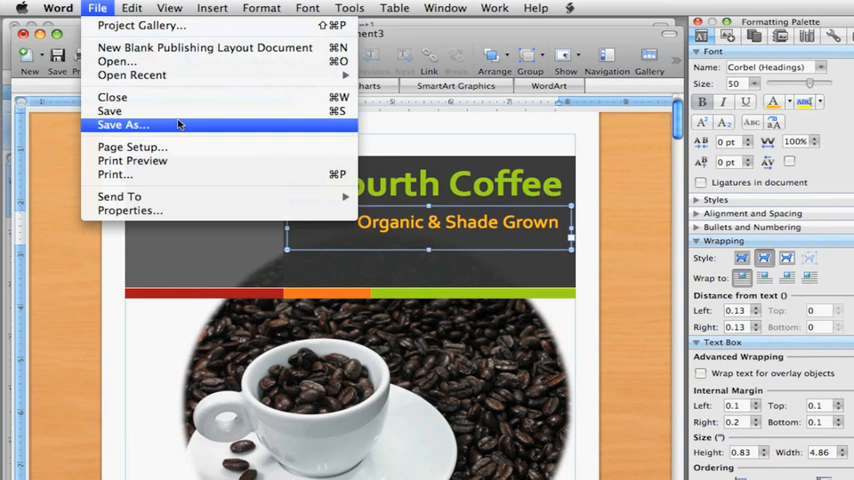
Save the brochure as Word Template 'Coffee Brochure.dotx' in My Templates
{"action": "left_click", "coordinate": [120, 124]}
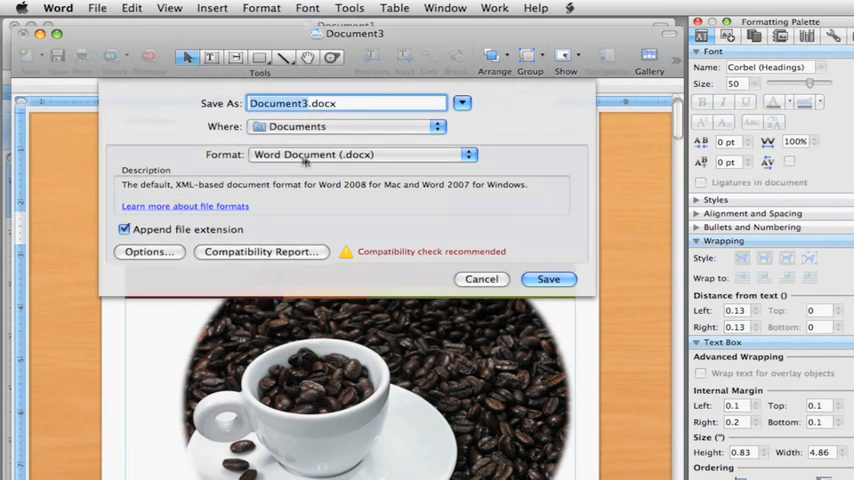
{"action": "left_click", "coordinate": [360, 154]}
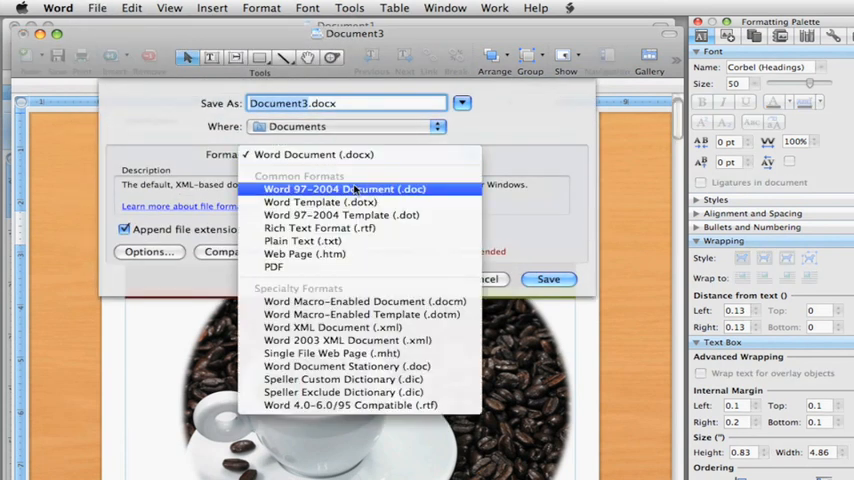
{"action": "left_click", "coordinate": [312, 201]}
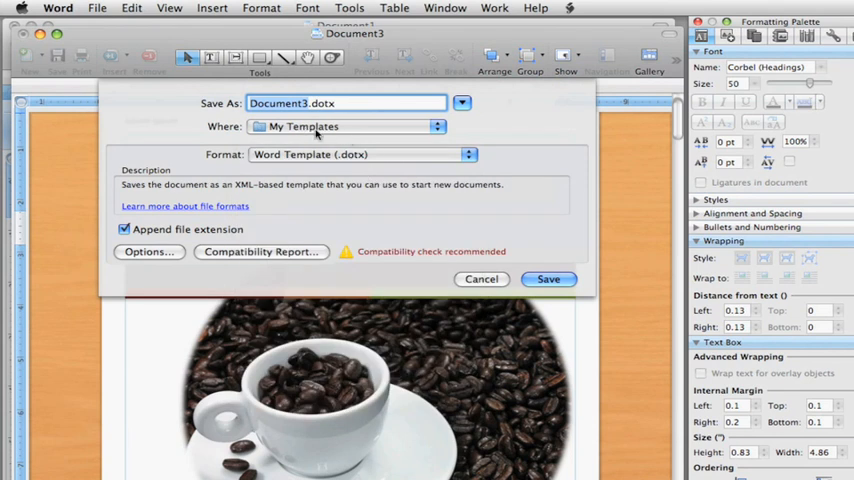
{"action": "type", "text": "Coffee Brochur"}
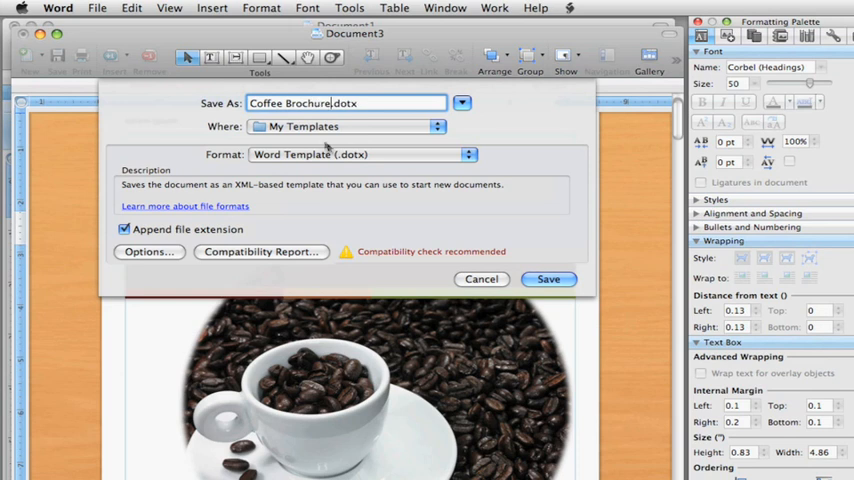
{"action": "left_click", "coordinate": [548, 279]}
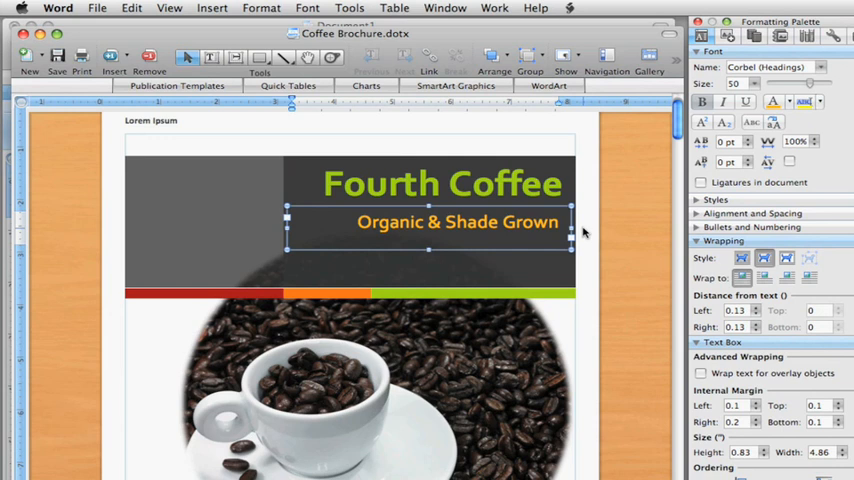
Open Coffee Brochure from My Templates in the Project Gallery and scroll through Document4
{"action": "left_click", "coordinate": [99, 9]}
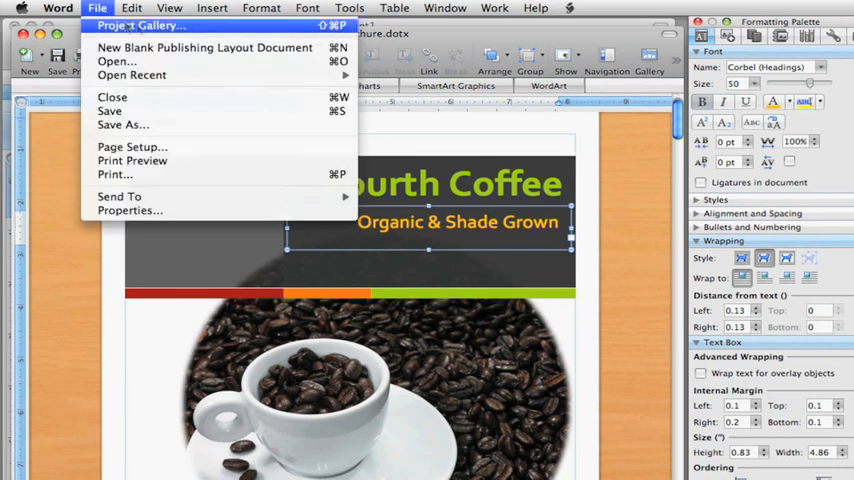
{"action": "left_click", "coordinate": [148, 24]}
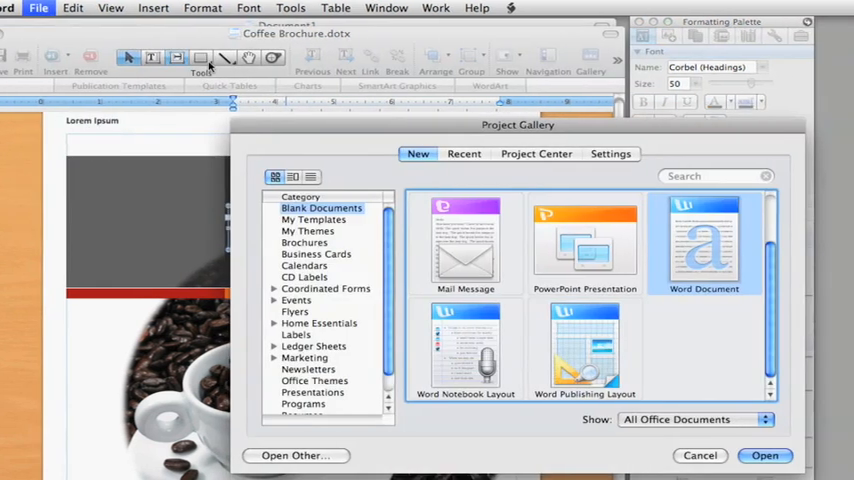
{"action": "left_click", "coordinate": [312, 219]}
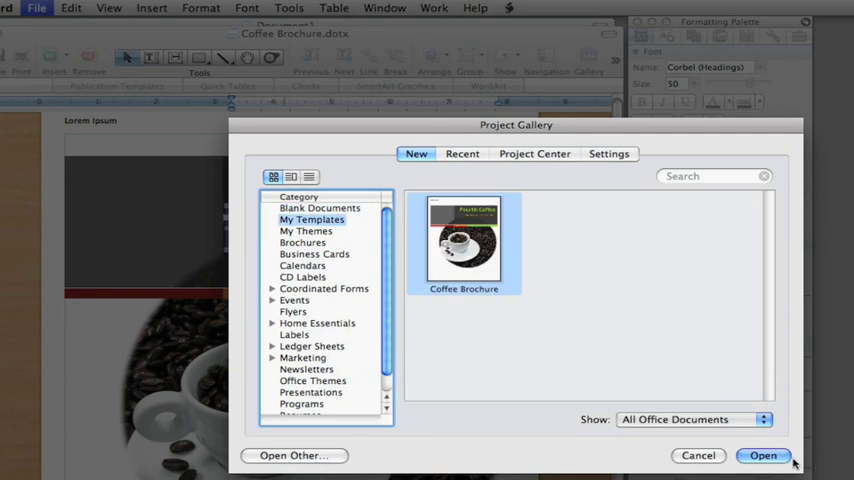
{"action": "left_click", "coordinate": [766, 457]}
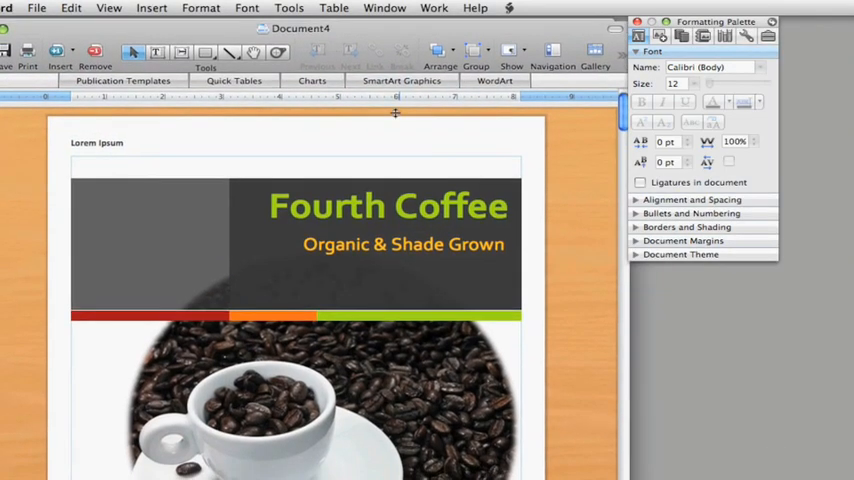
{"action": "scroll", "scroll_direction": "down", "scroll_amount": 3}
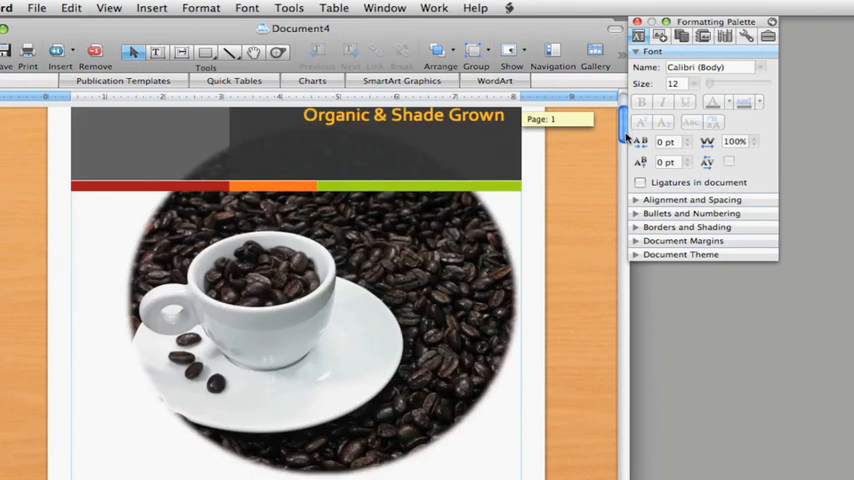
{"action": "scroll", "scroll_direction": "down", "scroll_amount": 3}
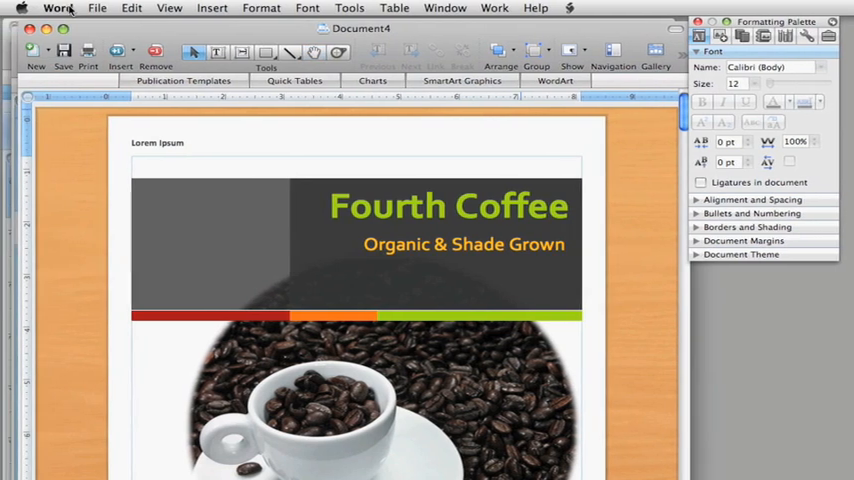
Hide Word from the Word menu to reveal the Finder desktop
{"action": "left_click", "coordinate": [54, 8]}
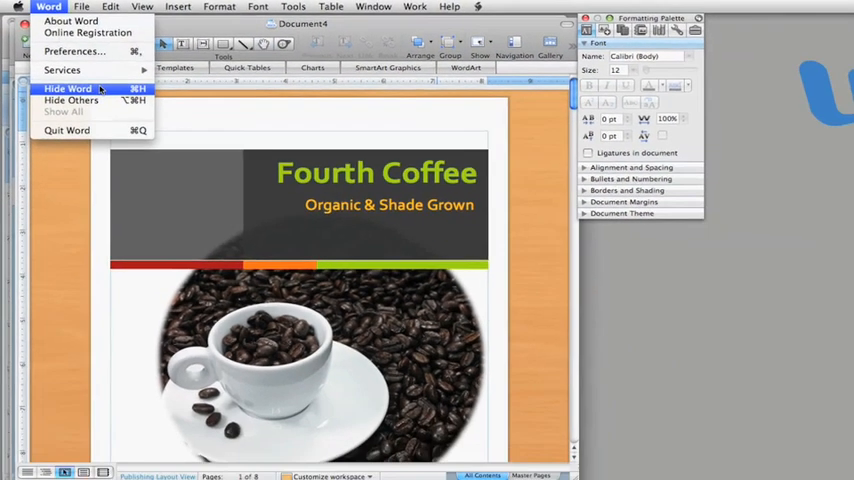
{"action": "left_click", "coordinate": [66, 88]}
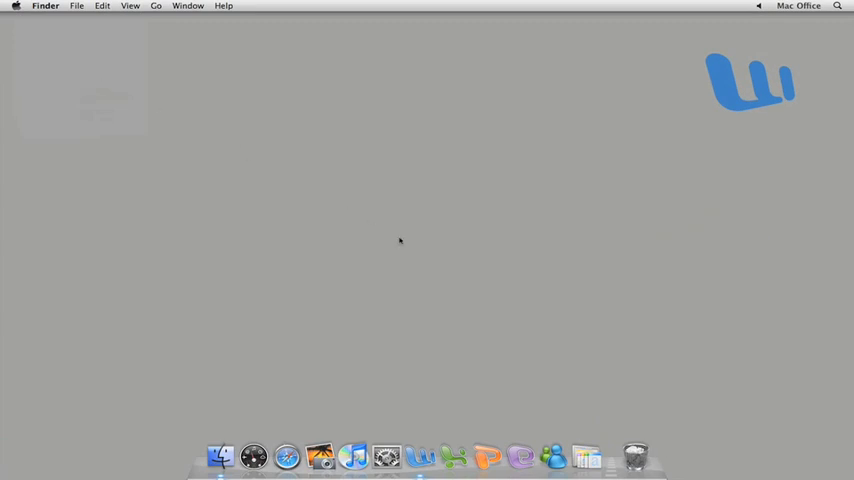
{"action": "mouse_move", "coordinate": [404, 247]}
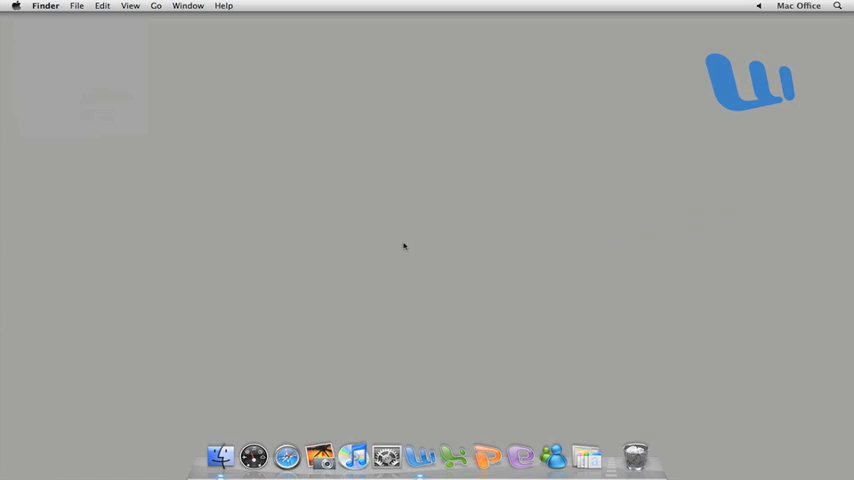